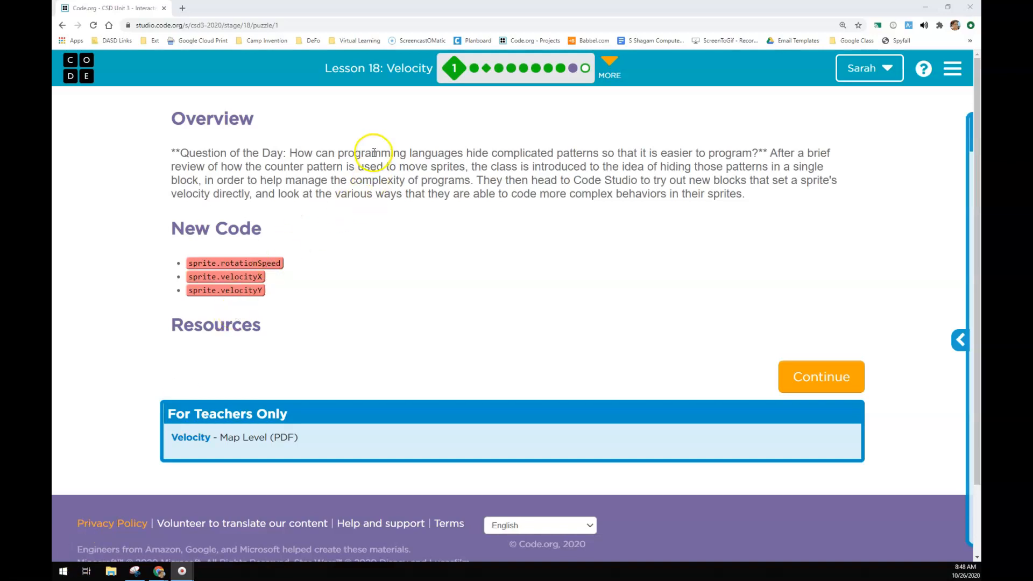
mouse_move(292, 192)
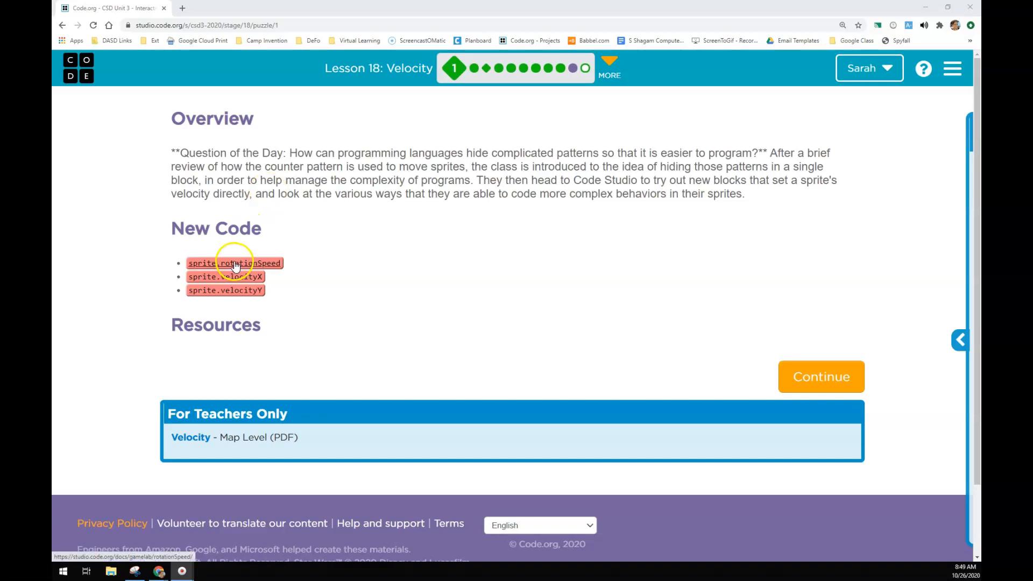
mouse_move(533, 51)
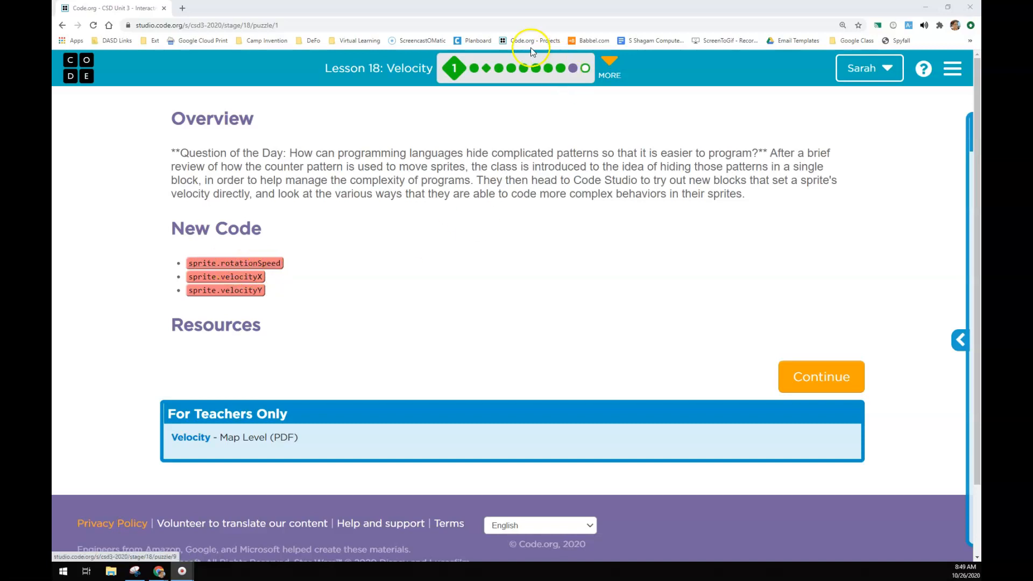
mouse_move(233, 263)
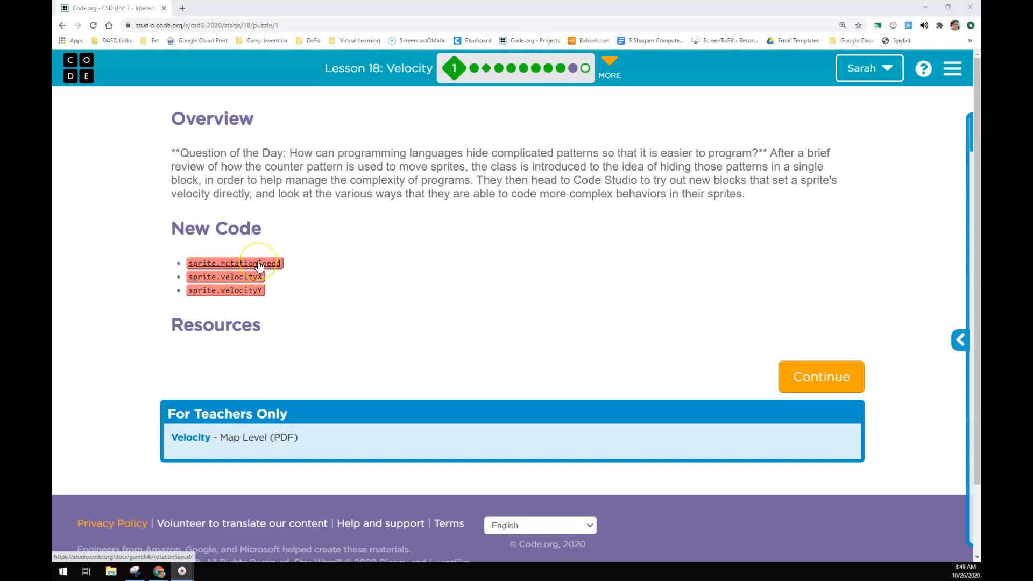
mouse_move(267, 276)
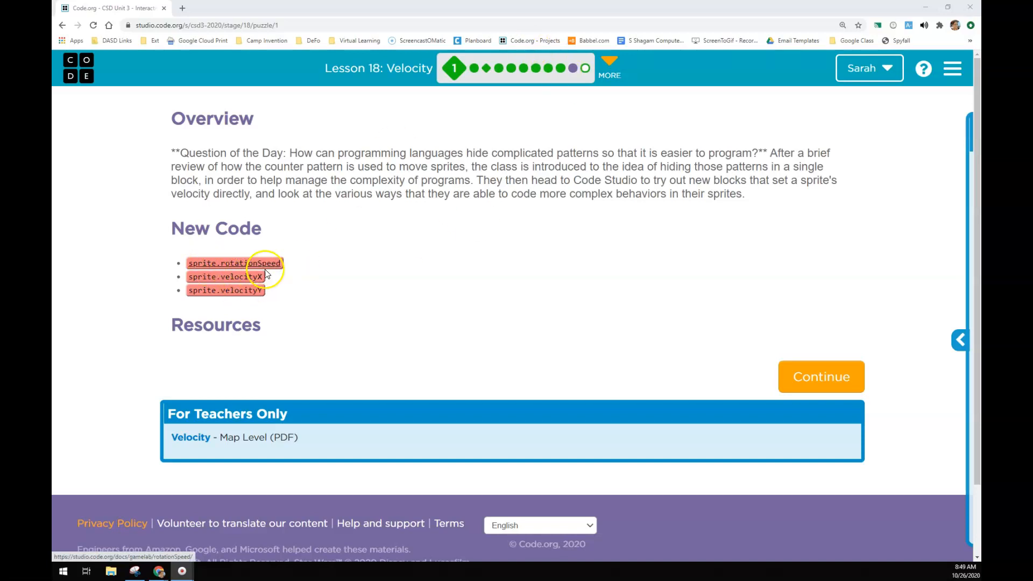
mouse_move(280, 280)
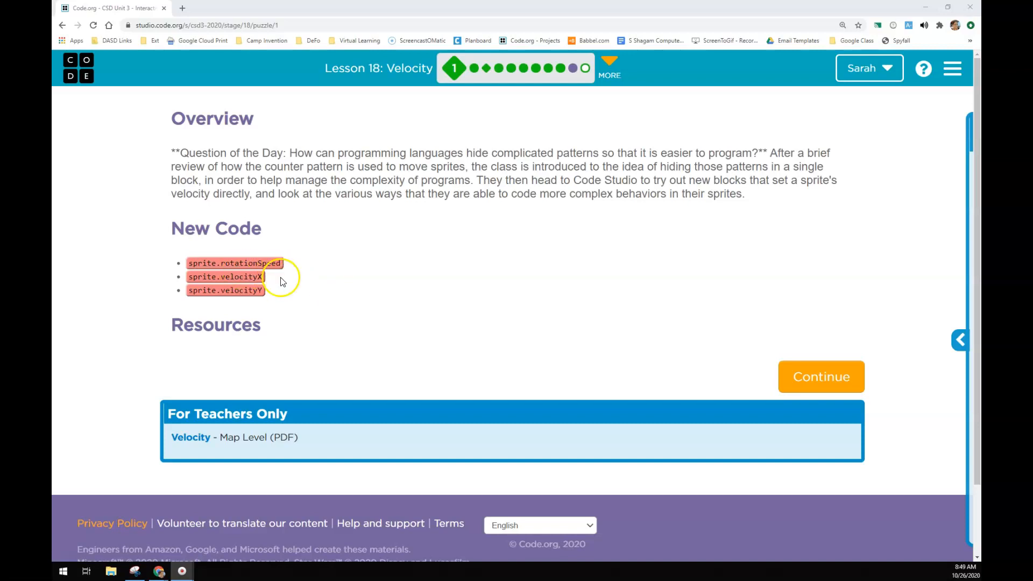
mouse_move(473, 68)
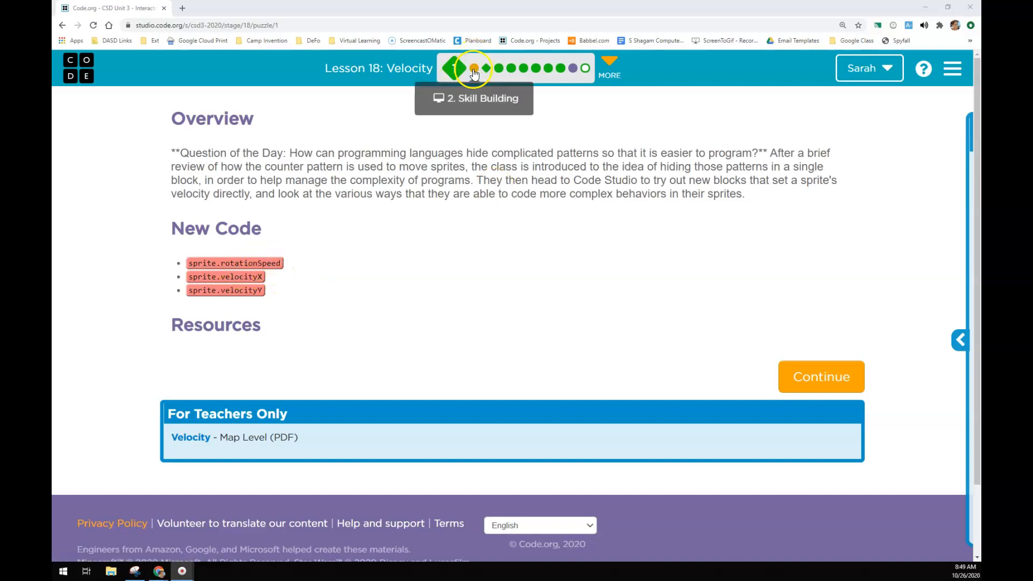
Review level 2's fish program that sets fish.velocityX to 5.
left_click(472, 68)
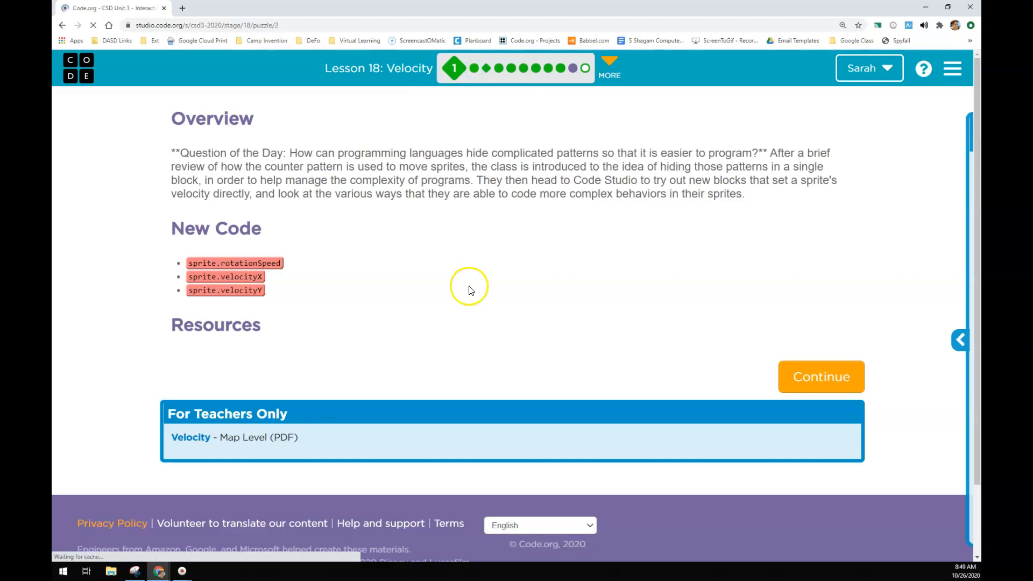
left_click(820, 376)
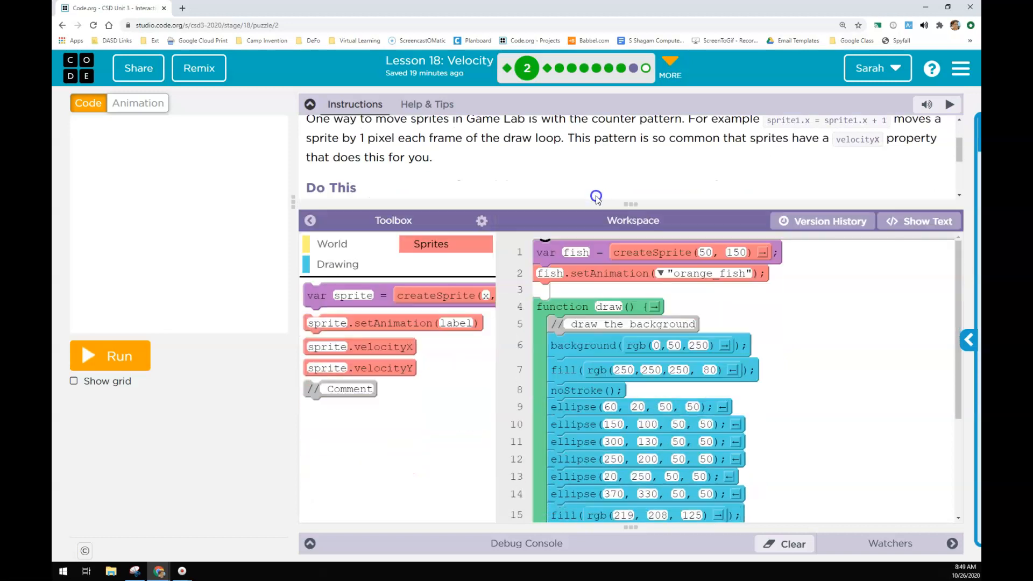
scroll("down", 3)
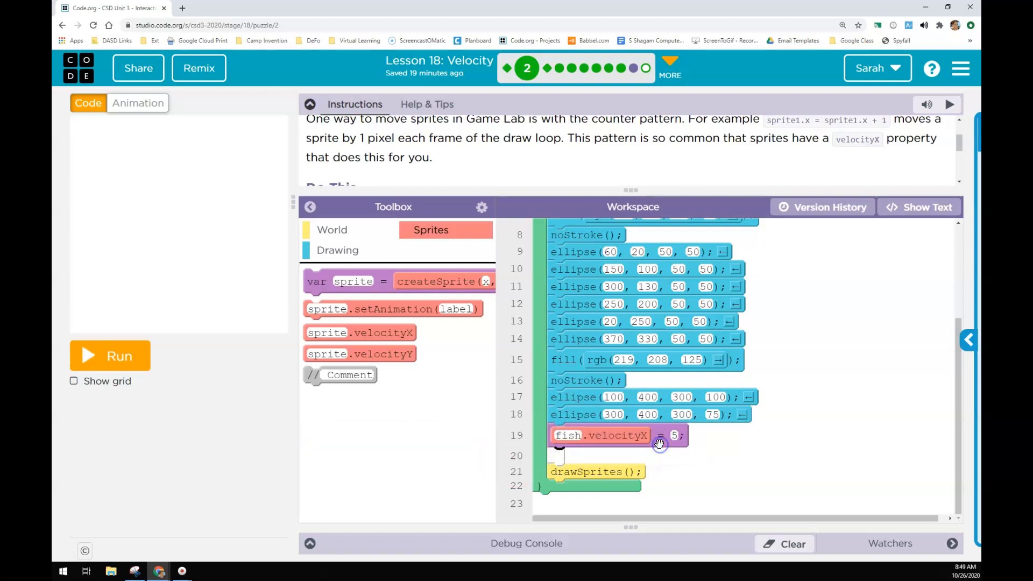
mouse_move(685, 453)
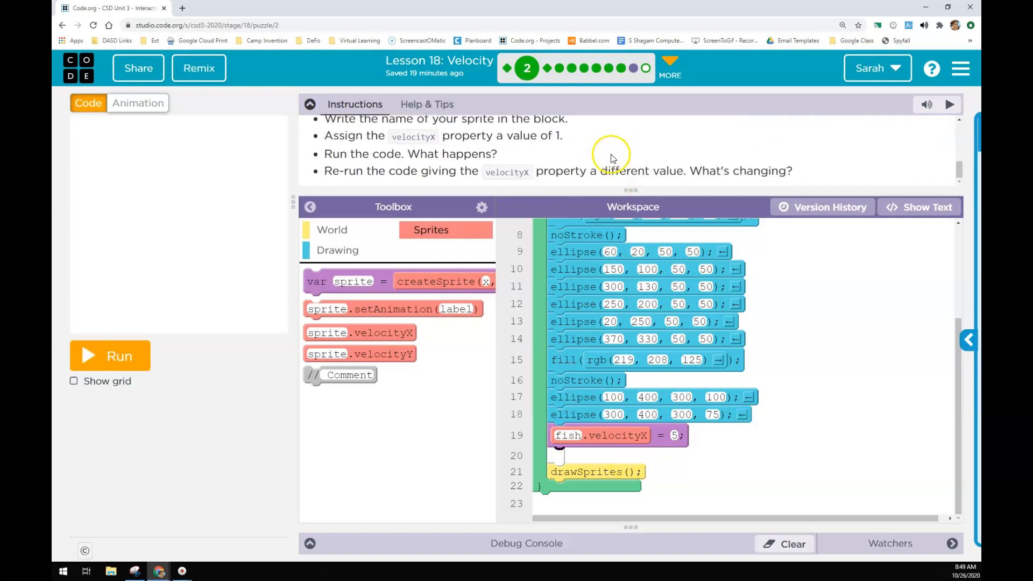
mouse_move(553, 129)
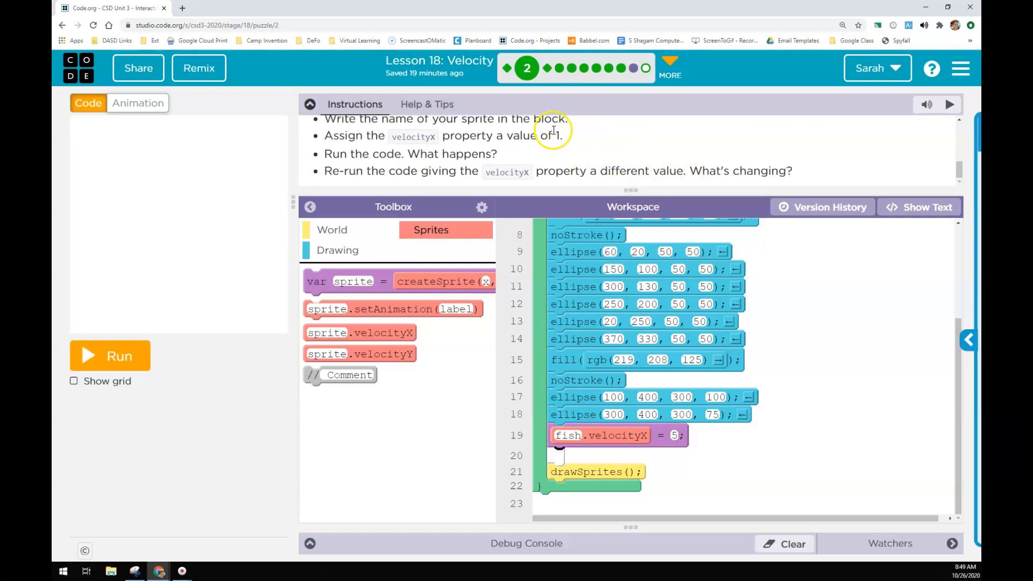
mouse_move(562, 67)
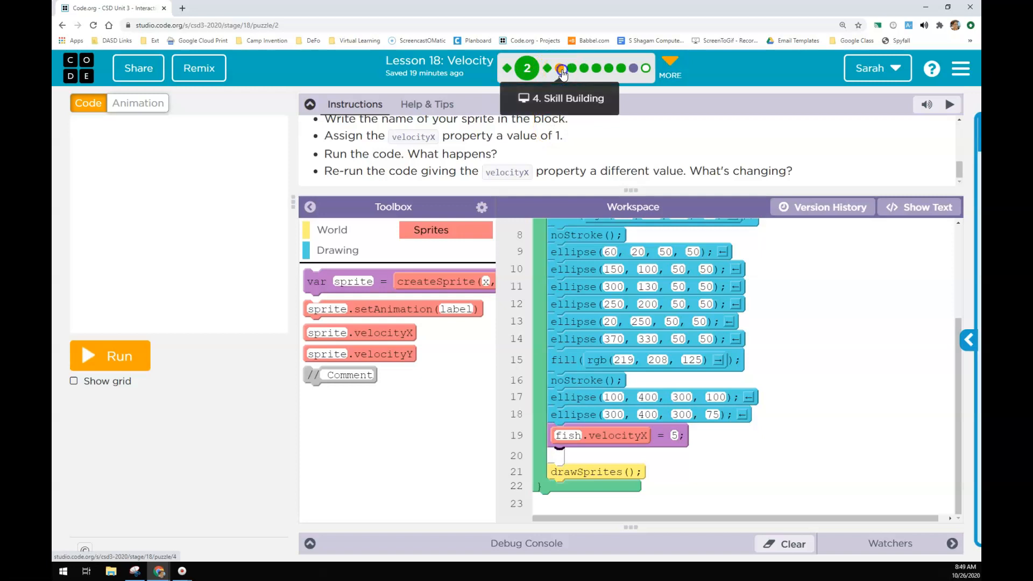
Move on to the level 4 Moving Down feather puzzle and toward level 5.
left_click(562, 67)
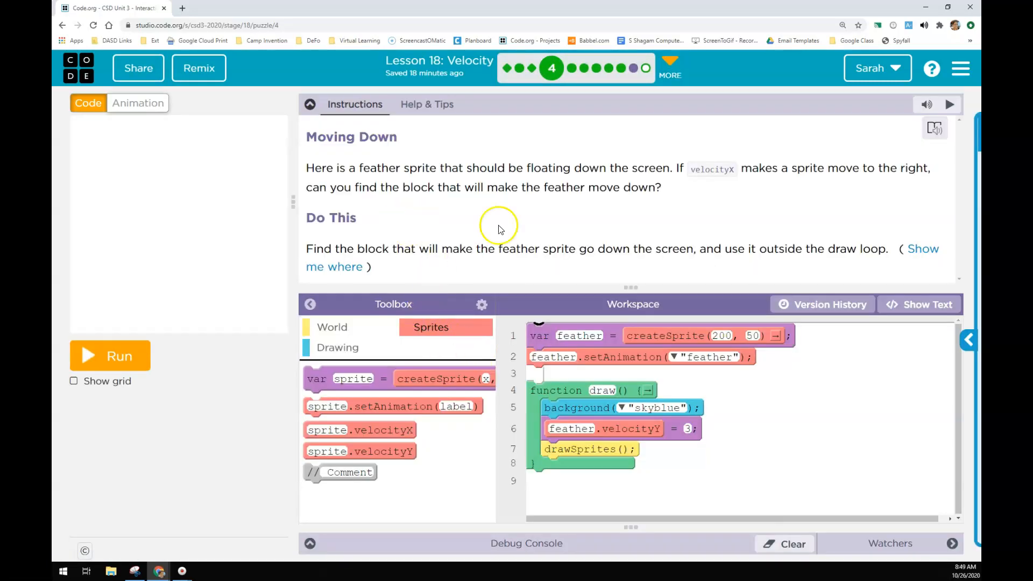
left_click(571, 68)
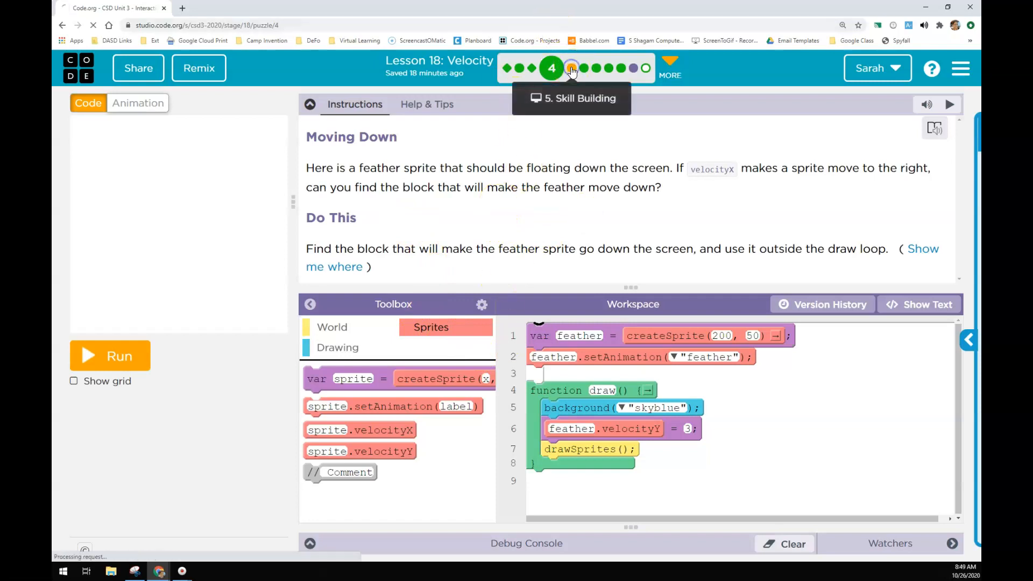
Run level 5's sun program with sun.rotationSpeed 3, reset it, and head to level 6.
left_click(563, 68)
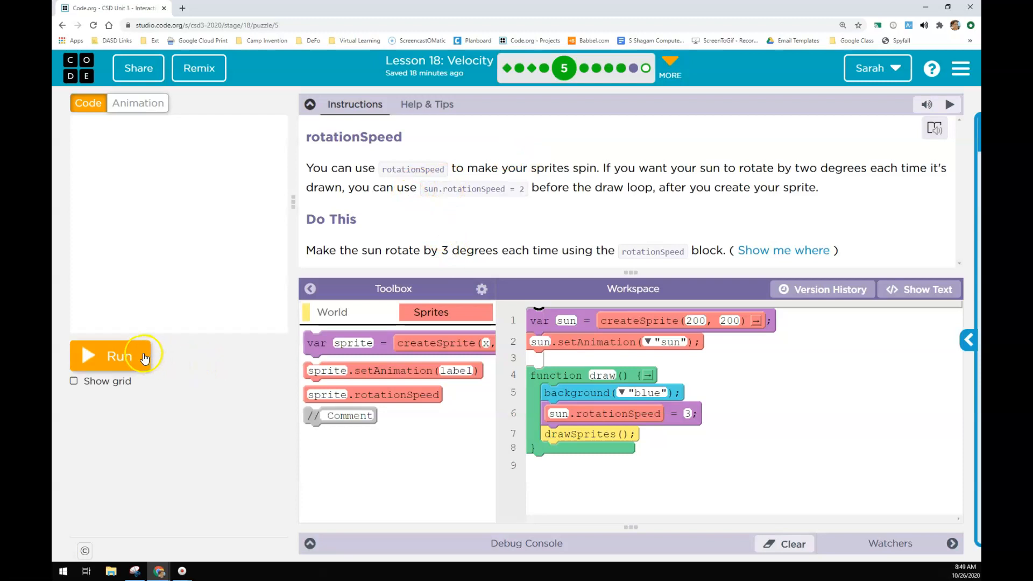
left_click(118, 356)
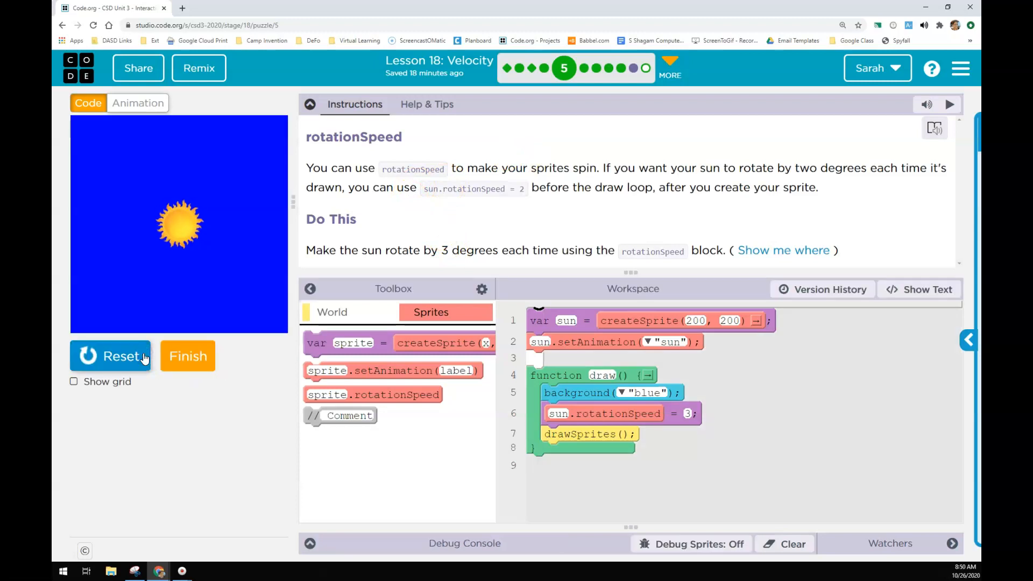
left_click(110, 356)
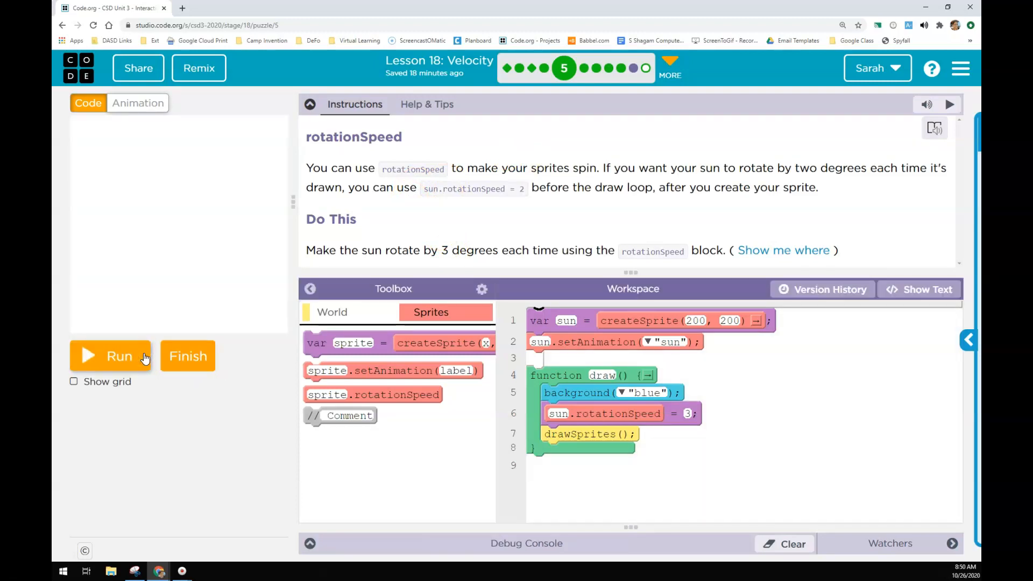
mouse_move(563, 280)
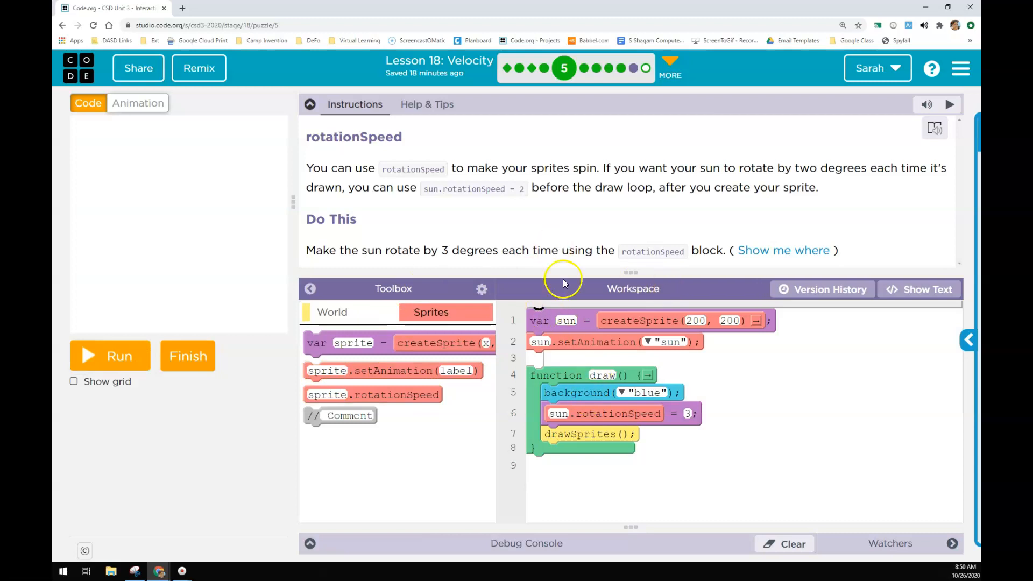
left_click(110, 356)
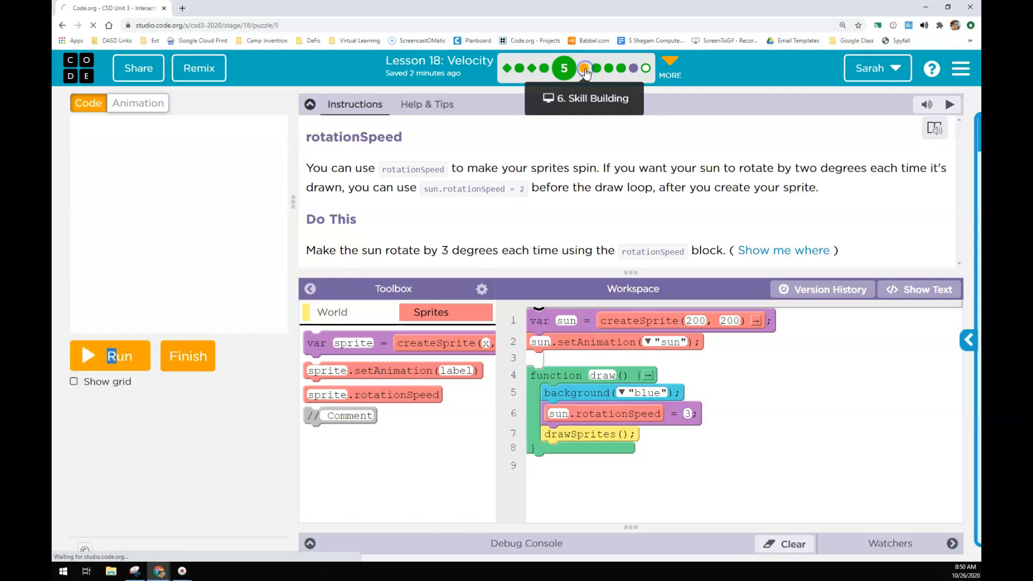
Run level 6's color wheel program spinning at rotationSpeed 3 on space, then head to level 7.
left_click(588, 68)
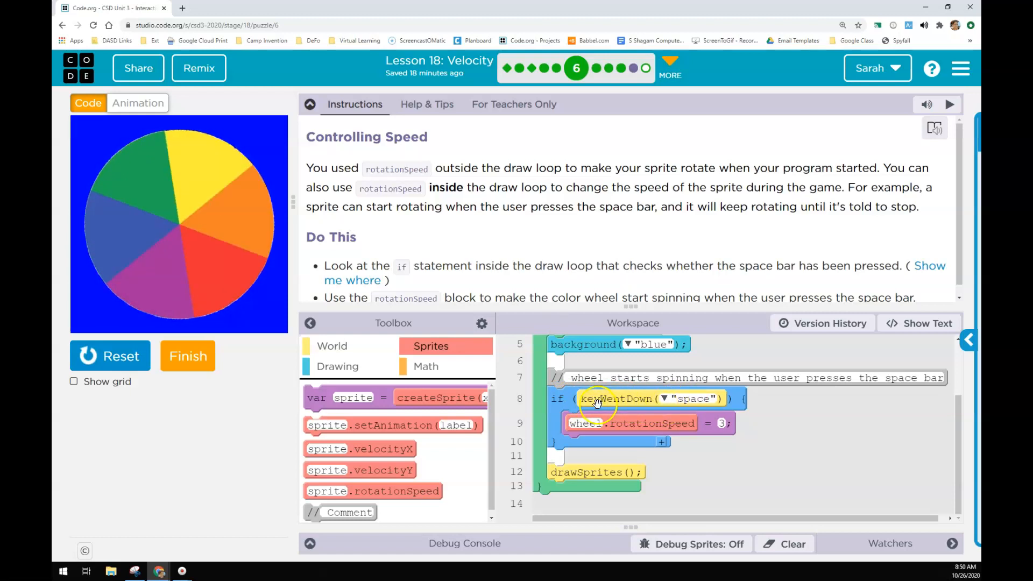
left_click(110, 356)
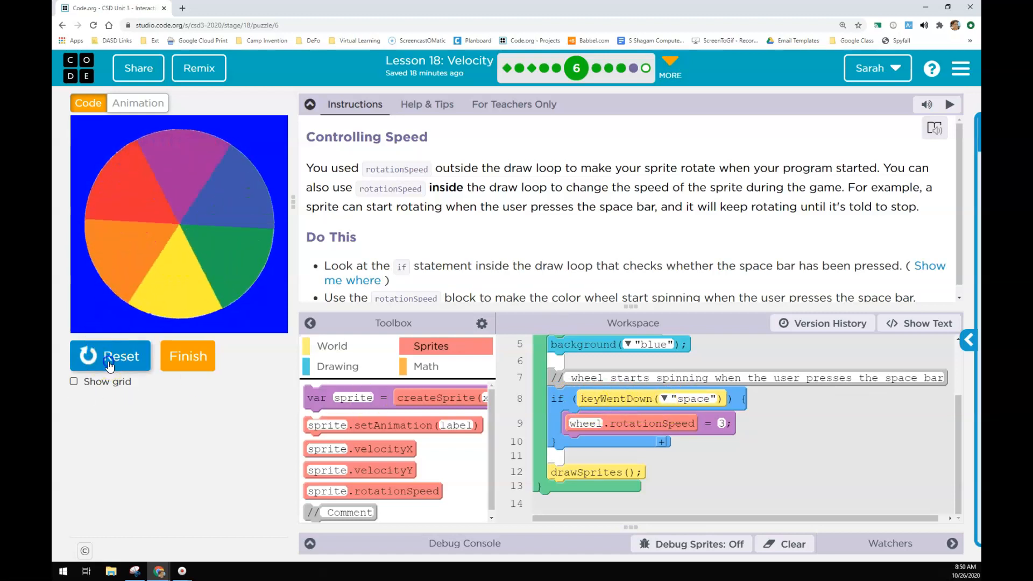
left_click(110, 356)
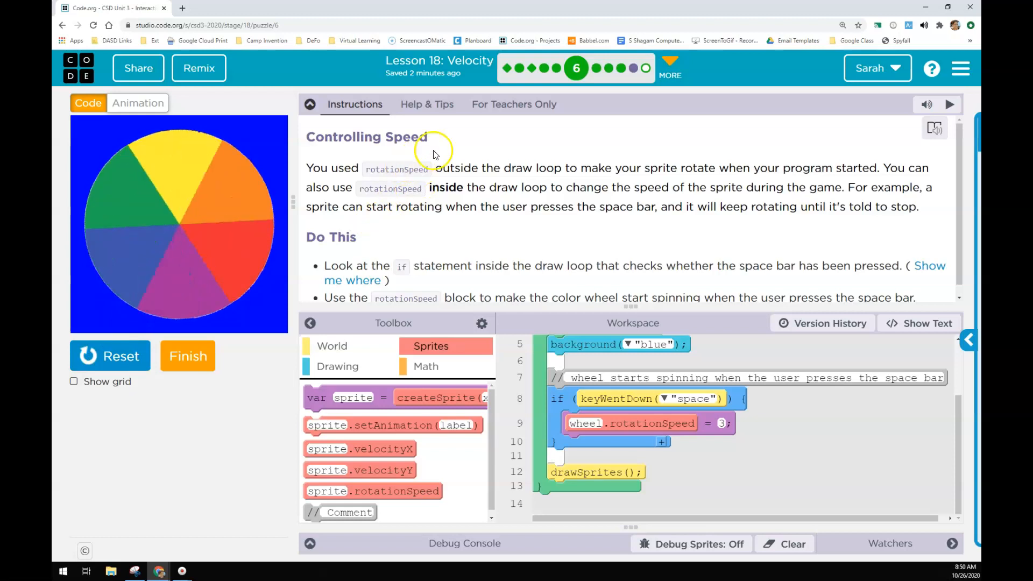
left_click(598, 68)
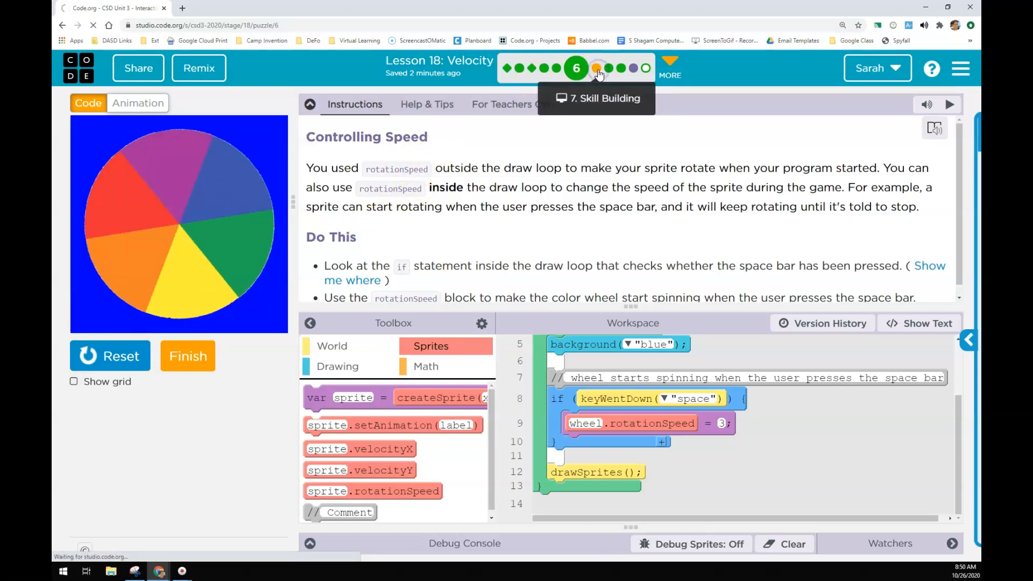
Run level 7's view-only fish program that sets velocity from position checks.
left_click(600, 68)
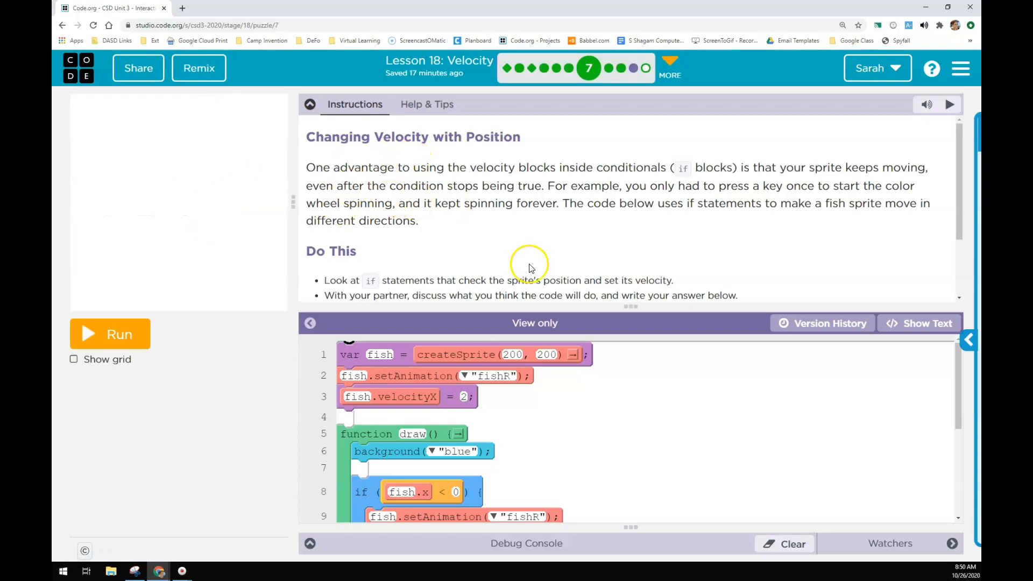
mouse_move(453, 246)
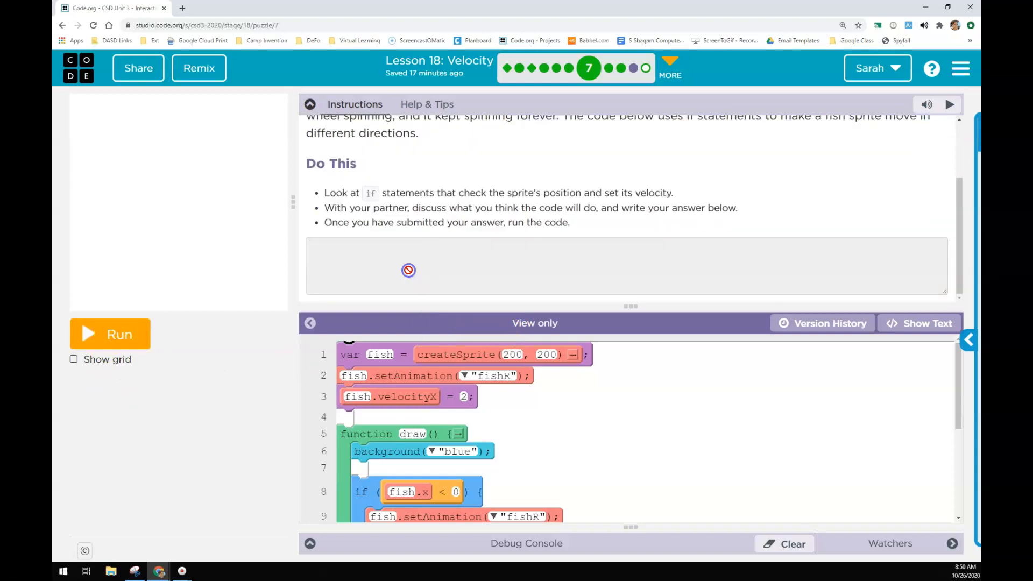
left_click(110, 334)
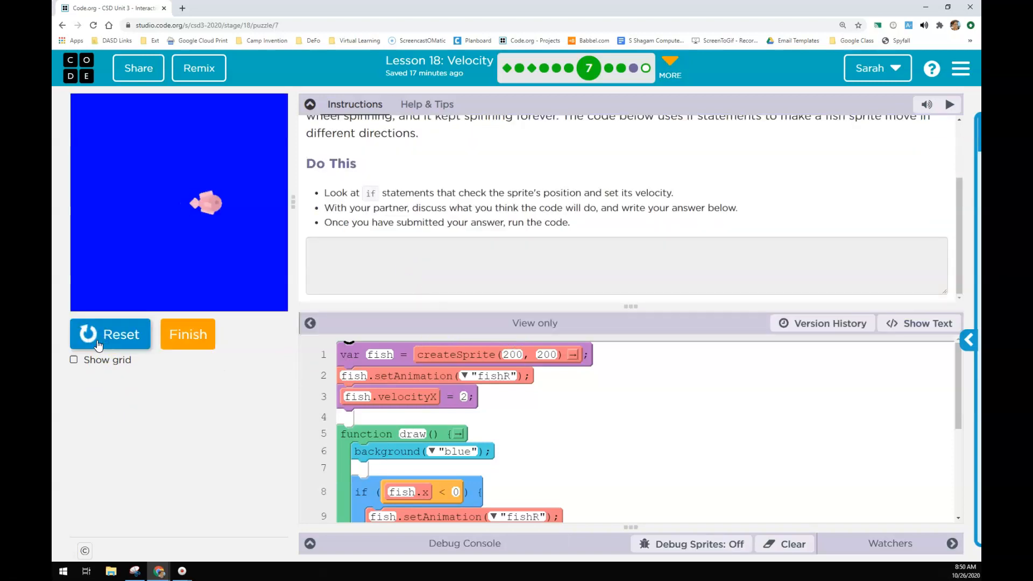
scroll("down", 3)
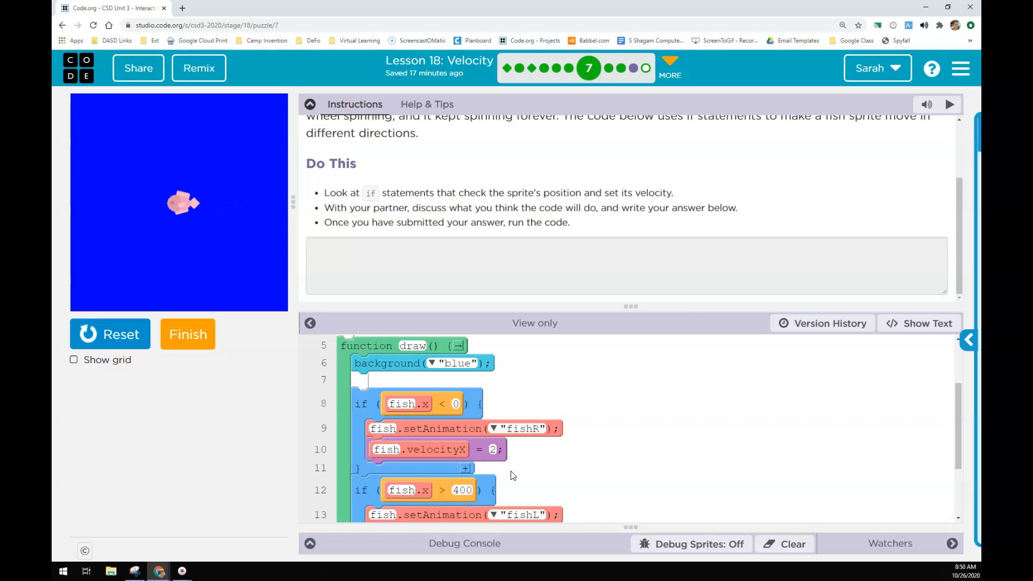
mouse_move(610, 67)
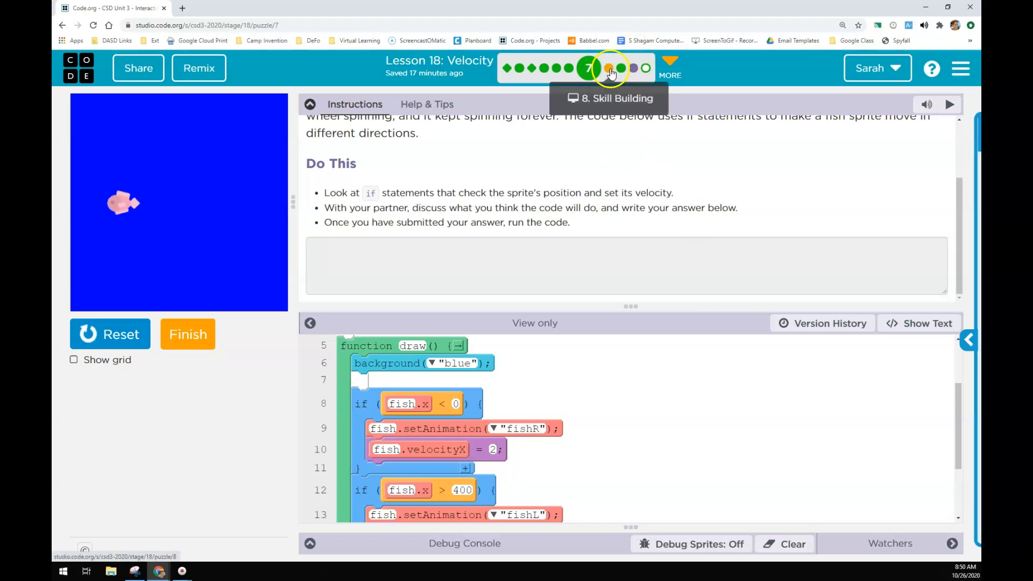
Run level 8's ball program reversing velocityY at top and bottom, then finish the puzzle.
left_click(609, 68)
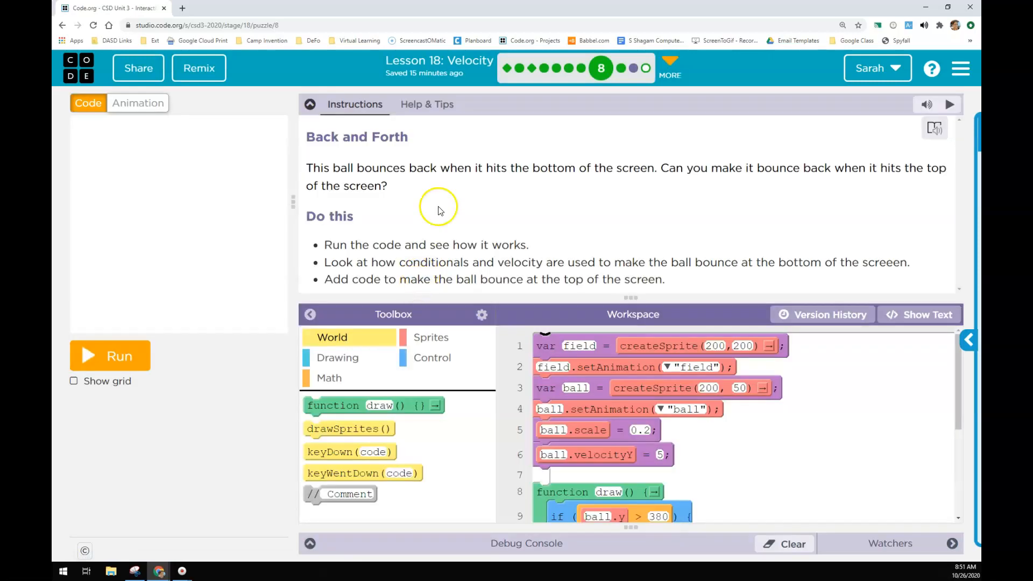
scroll("down", 3)
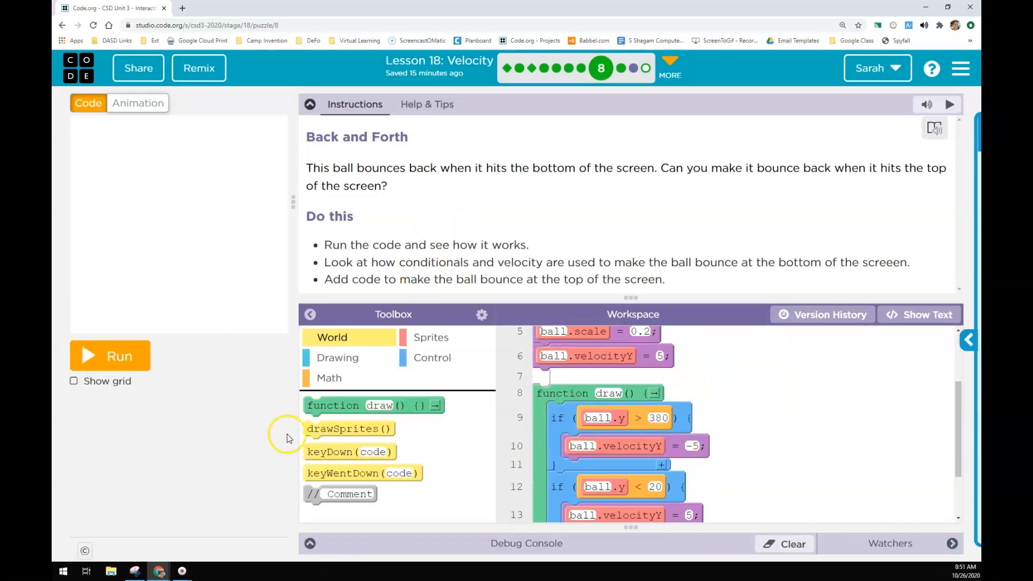
left_click(110, 356)
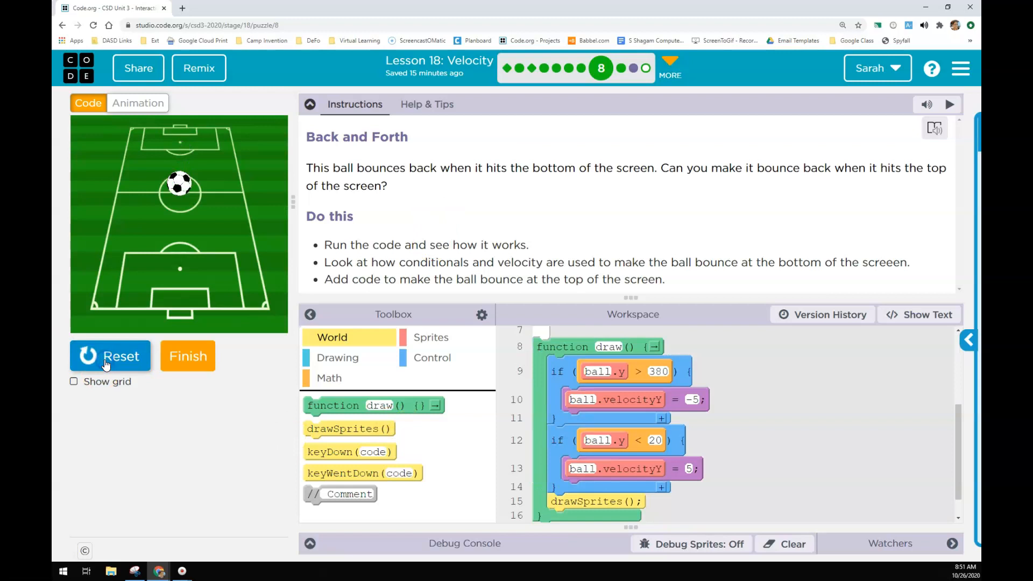
left_click(110, 356)
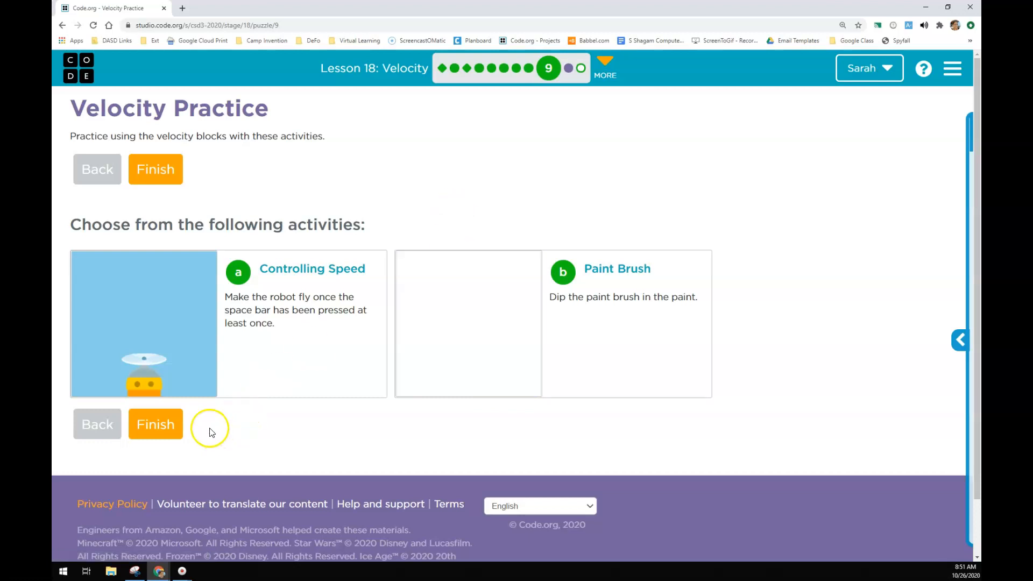
Finish the level 9 Velocity Practice page to reach the Swimming Right and Left puzzle.
left_click(155, 423)
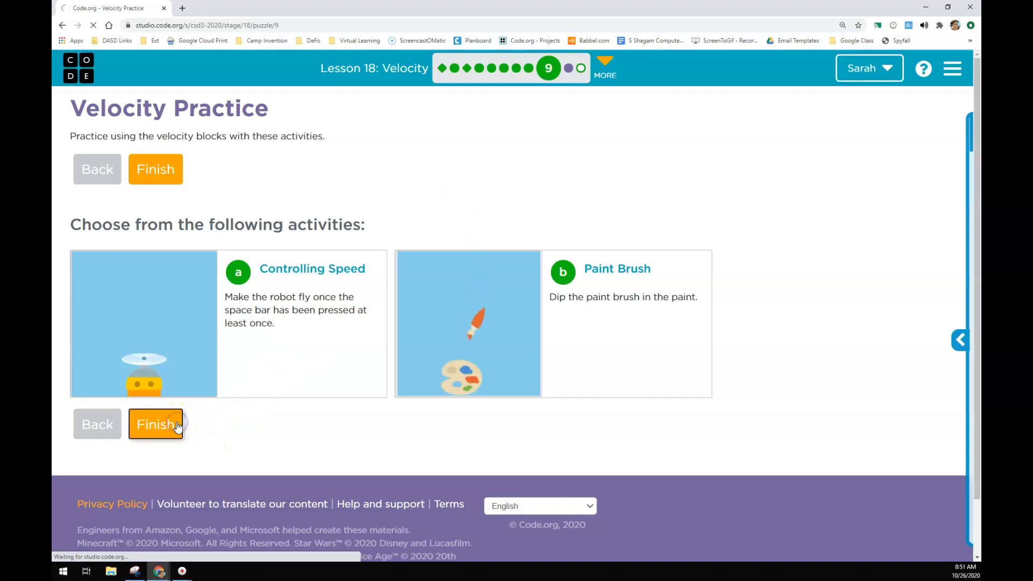
left_click(155, 424)
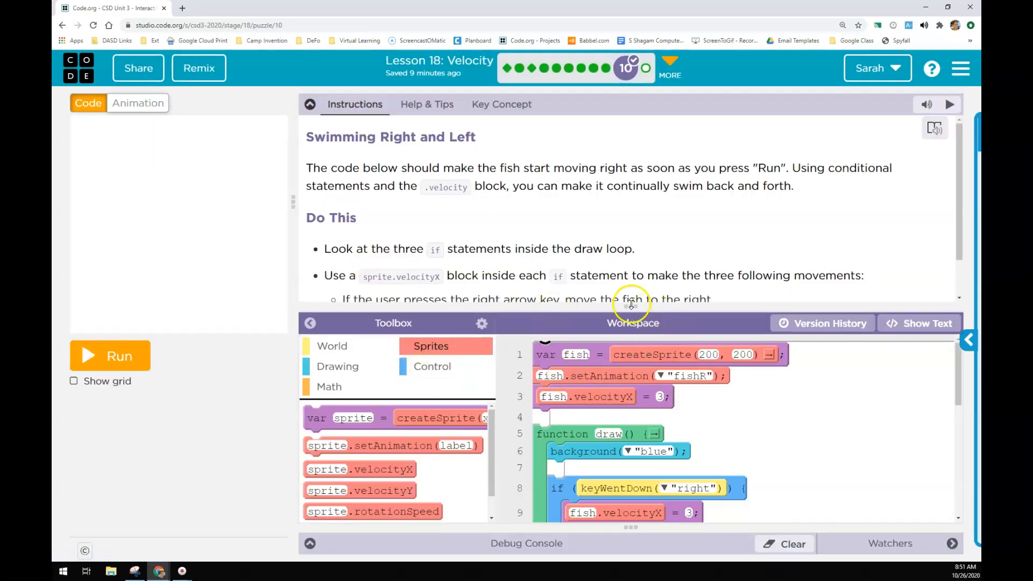
Run level 10's fish program flipping velocityX at edges and check its fishL/fishR animations.
left_click(110, 356)
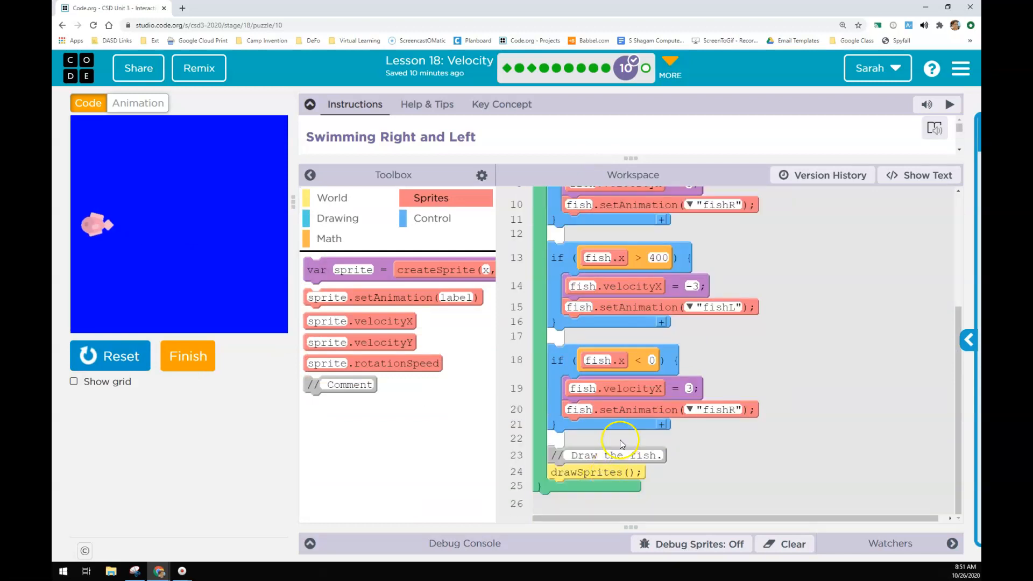
scroll("up", 3)
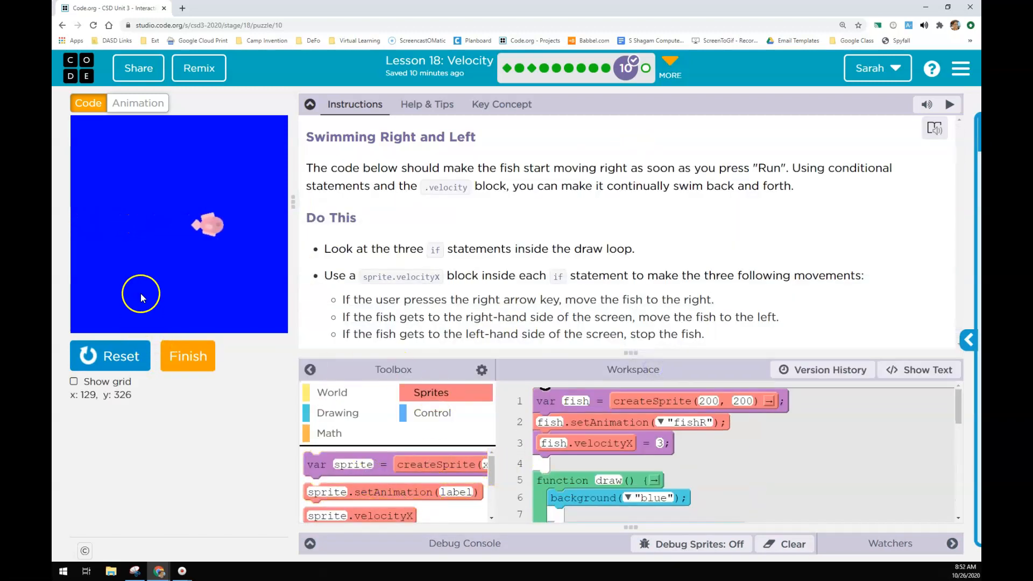
left_click(136, 103)
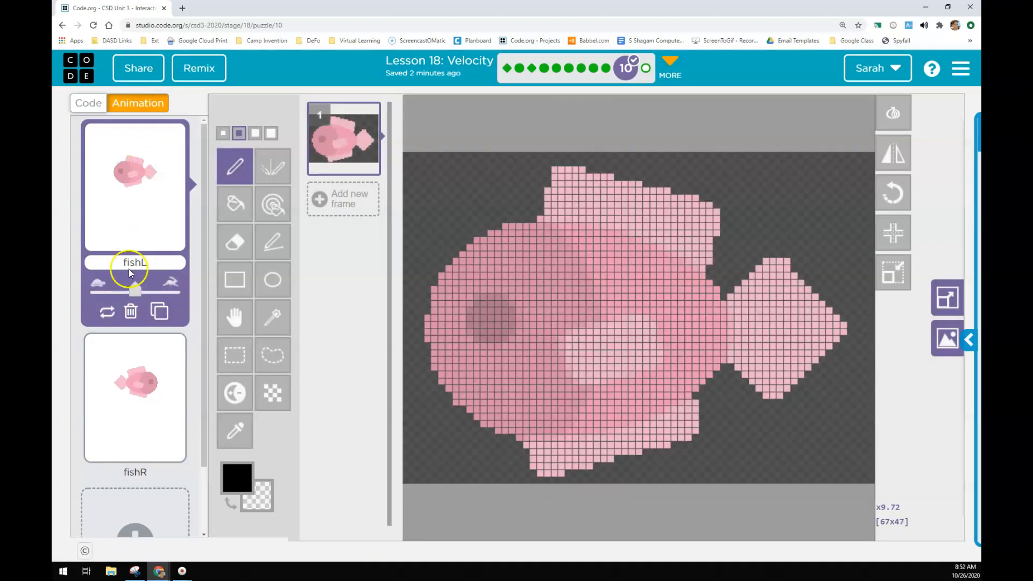
left_click(88, 104)
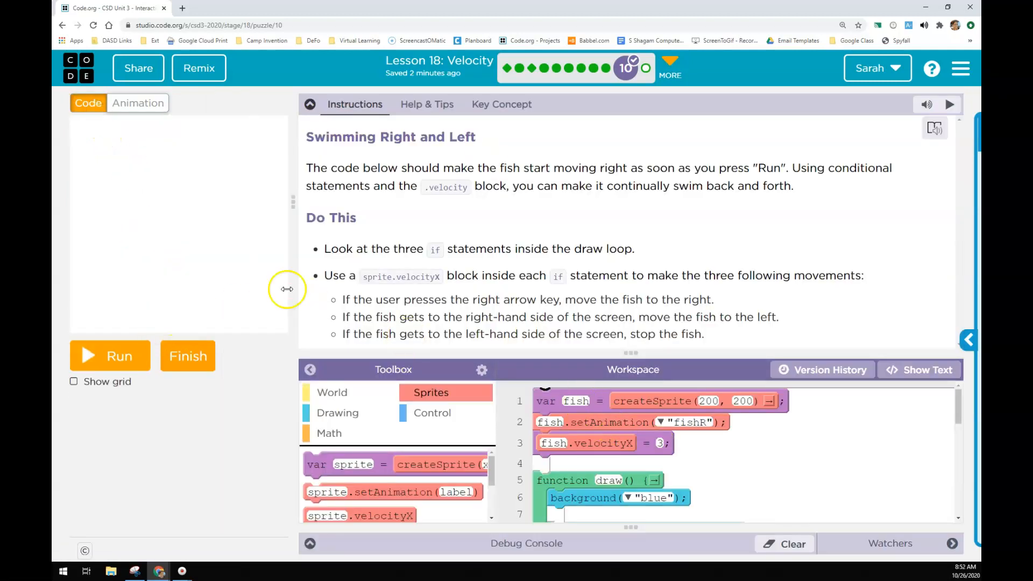
mouse_move(292, 362)
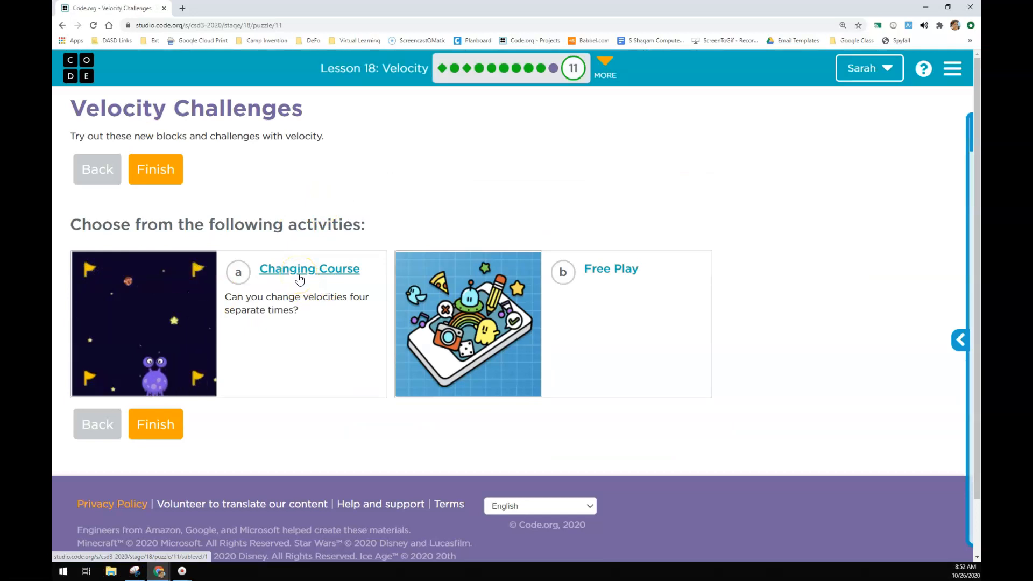
Choose the Changing Course activity from the Velocity Challenges page.
left_click(309, 269)
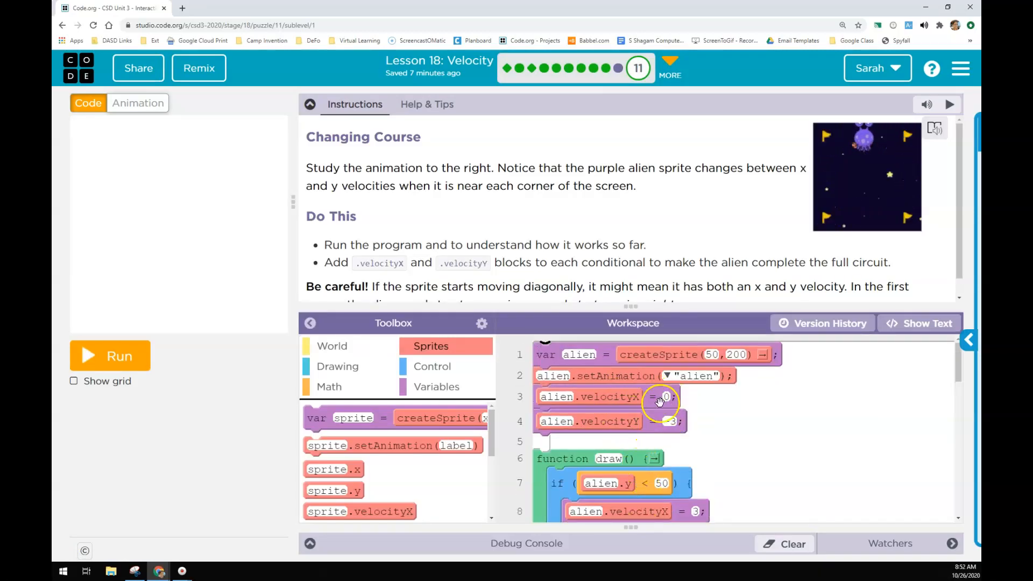
Run level 11's alien program and review the draw loop conditional setting velocityX 3, velocityY 0.
left_click(110, 356)
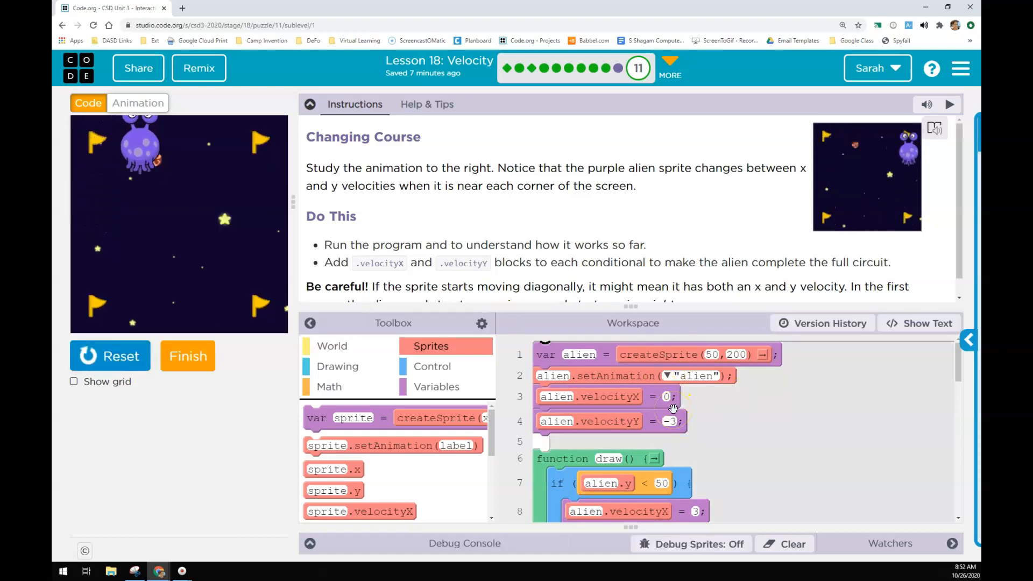
left_click(667, 395)
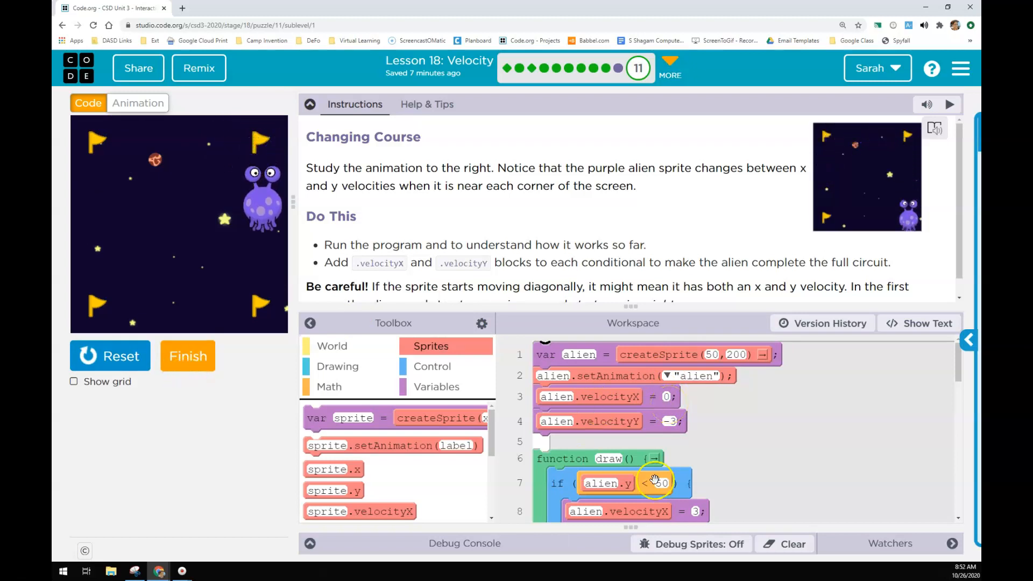
scroll("down", 3)
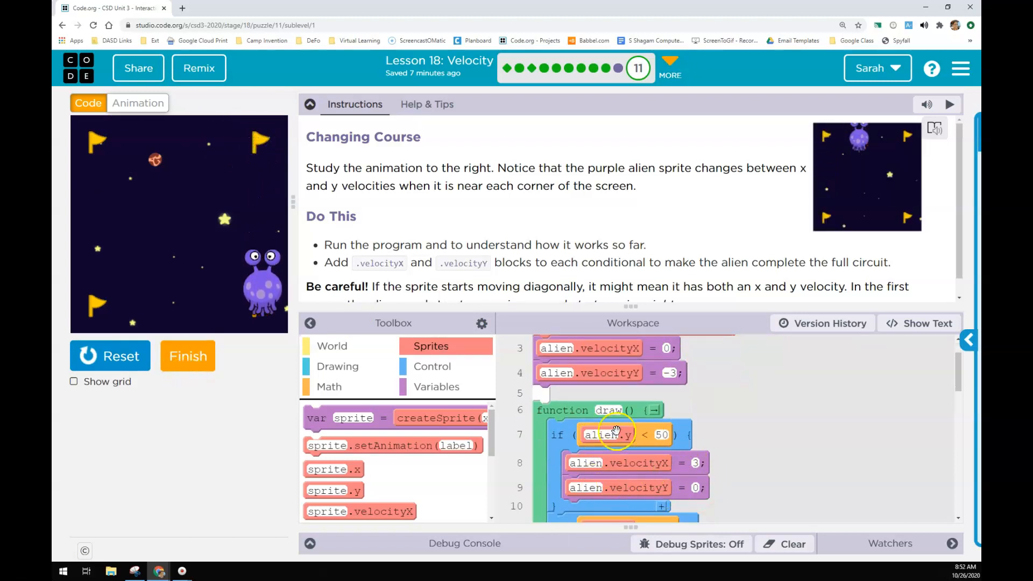